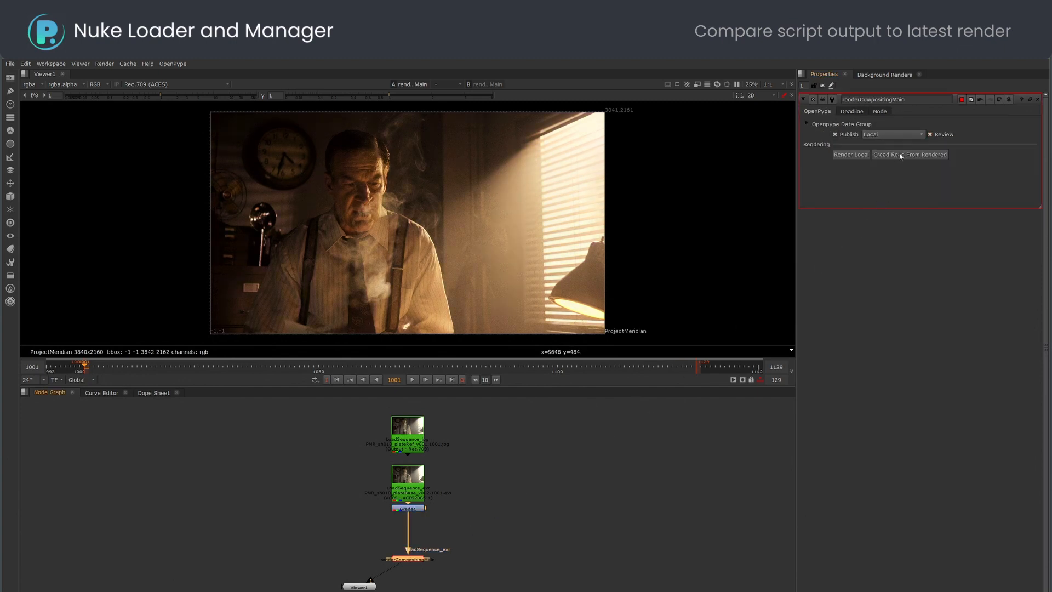
- Create a read node from the rendered renderCompositingMain write output
left_click(910, 154)
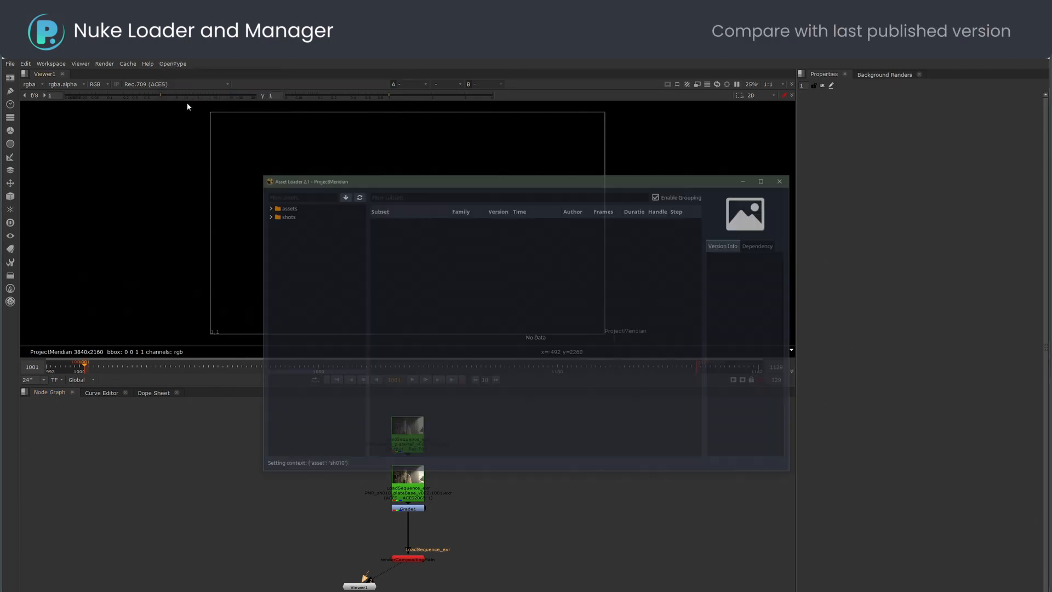
- Load the renderCompositingMain subset as an exr clip and select the new LoadClip_exr node
right_click(401, 259)
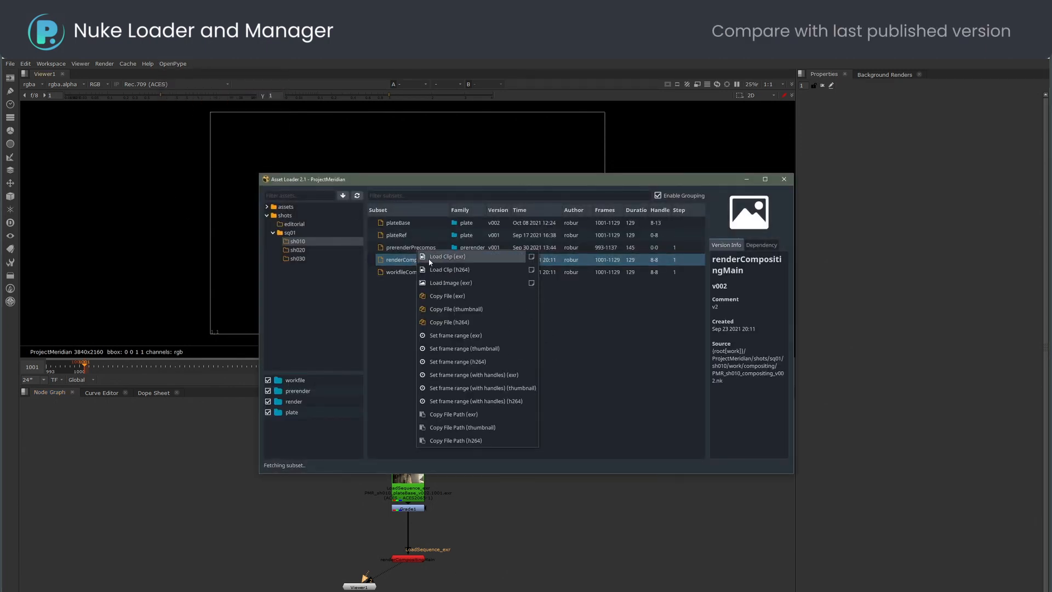
left_click(447, 257)
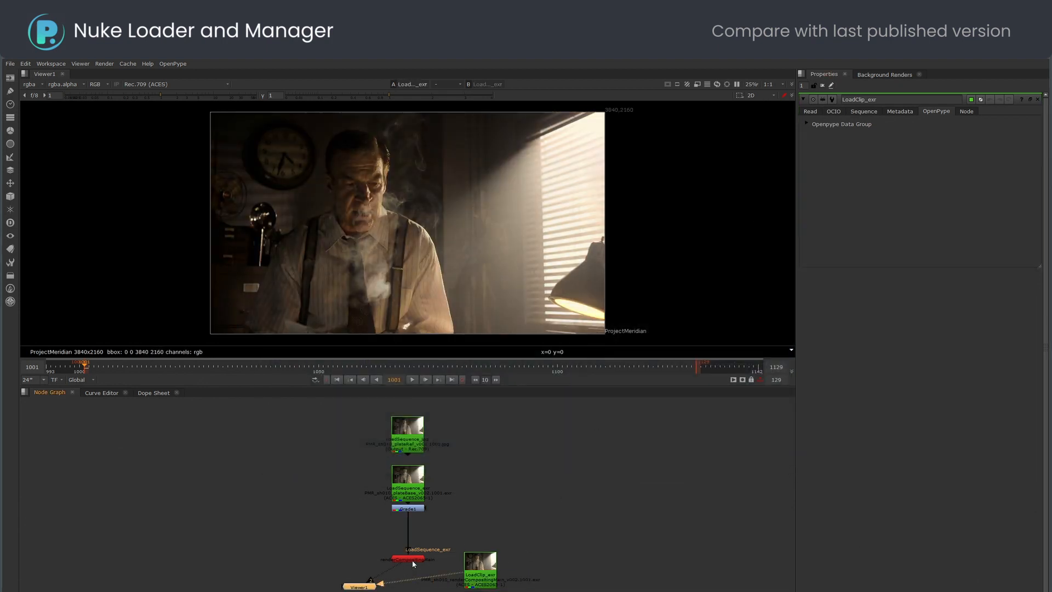
left_click(480, 565)
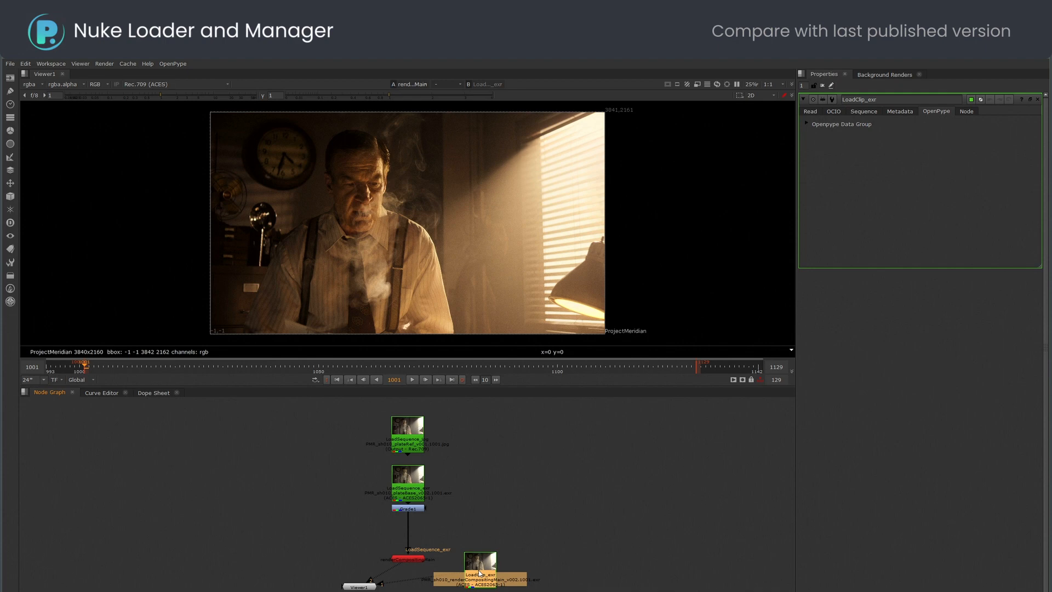
mouse_move(195, 83)
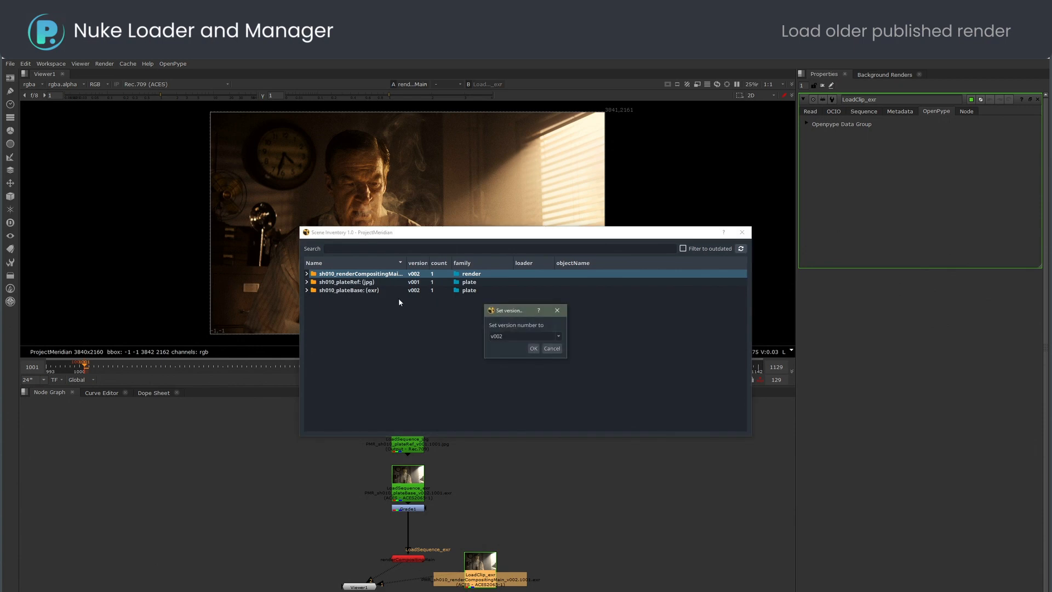
- Set the renderCompositingMain container to version v001 and confirm
left_click(525, 336)
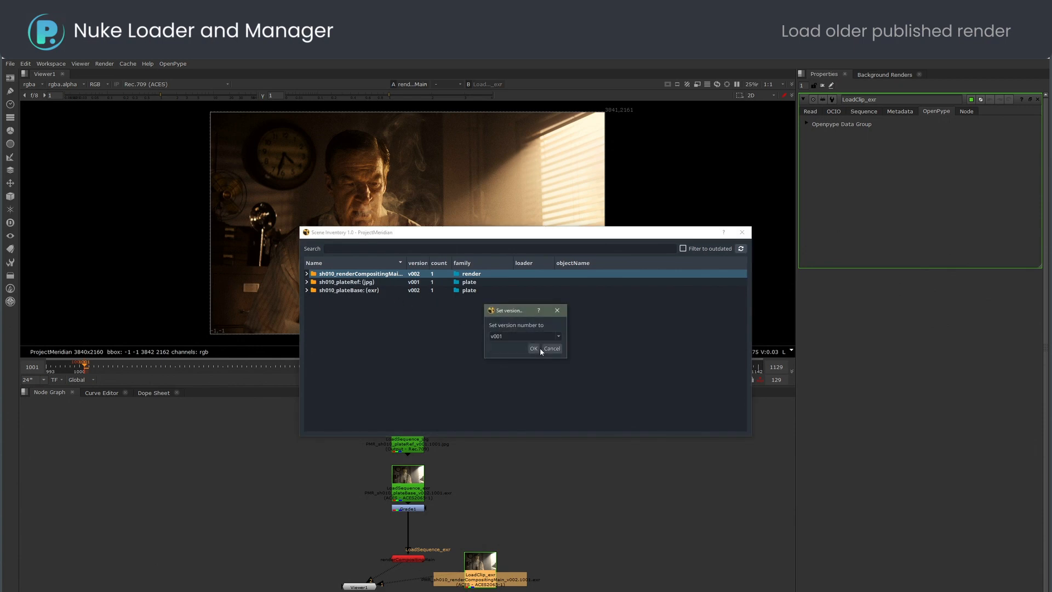
left_click(533, 349)
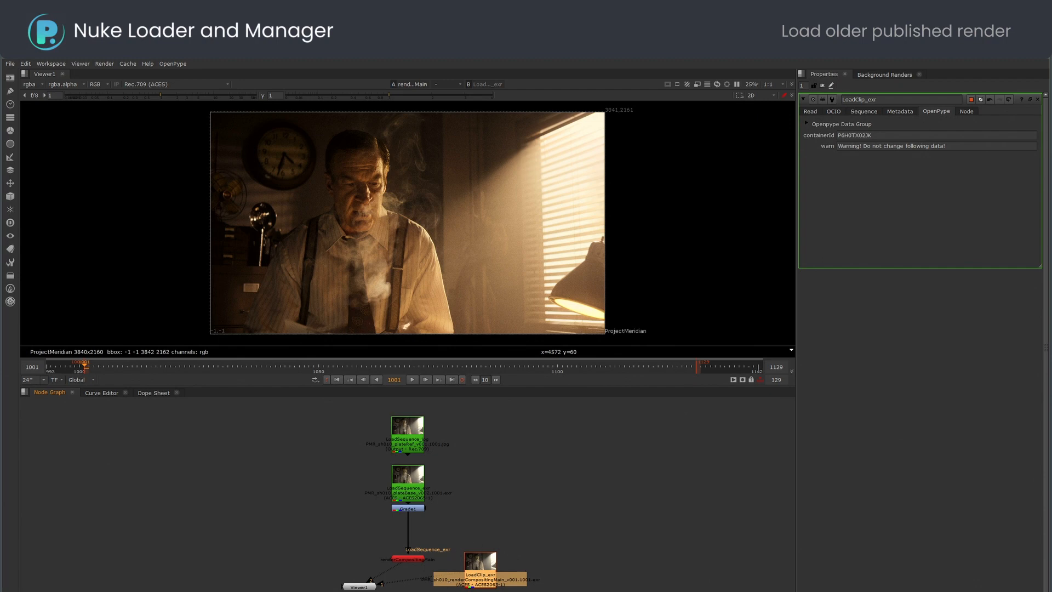
left_click(173, 64)
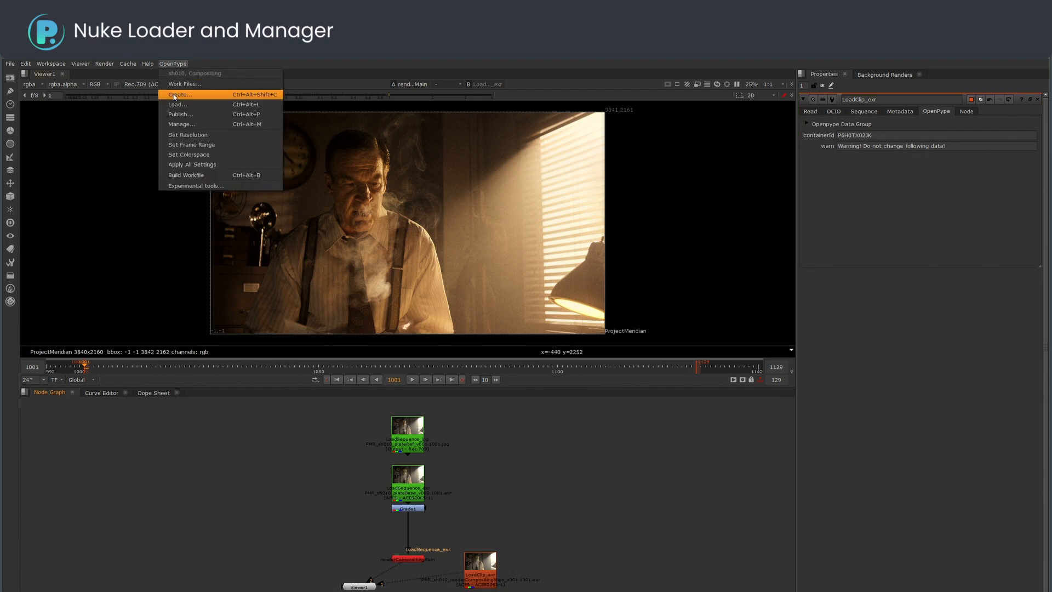
- Run Pyblish and inspect the Validate Containers error about outdated containers
left_click(180, 113)
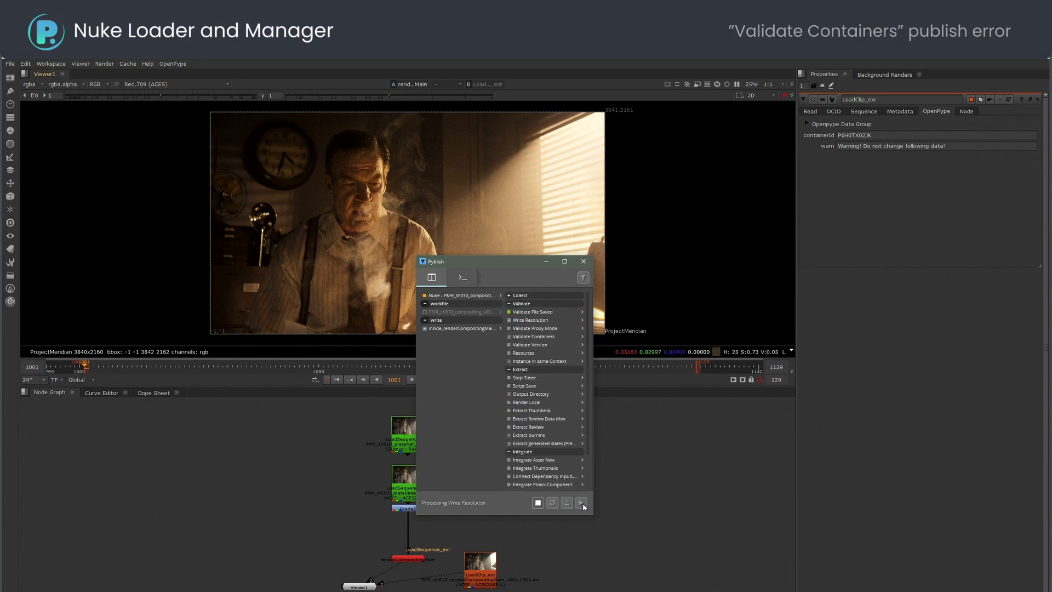
left_click(581, 502)
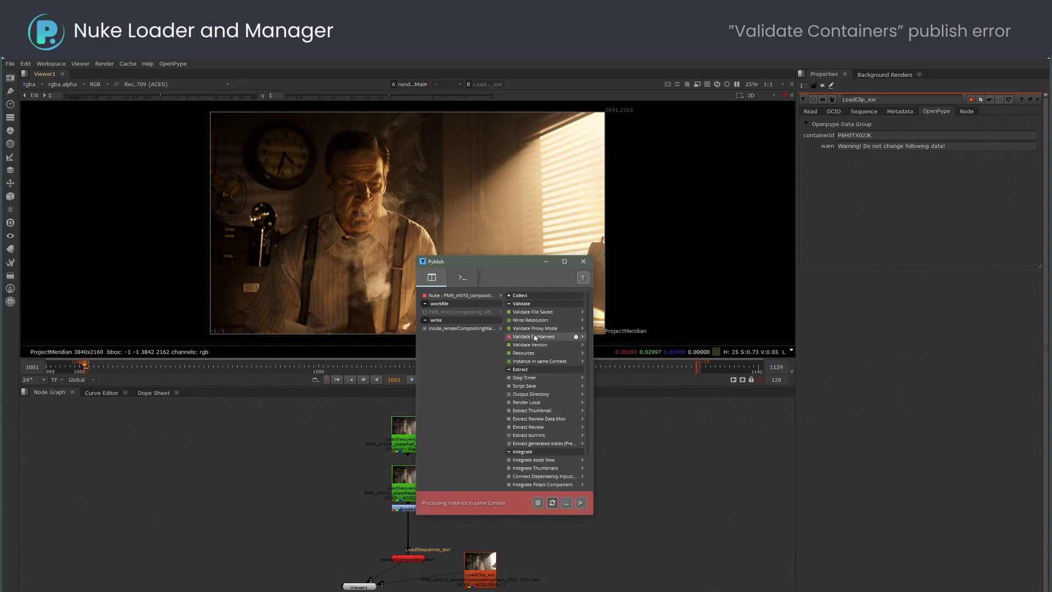
left_click(533, 336)
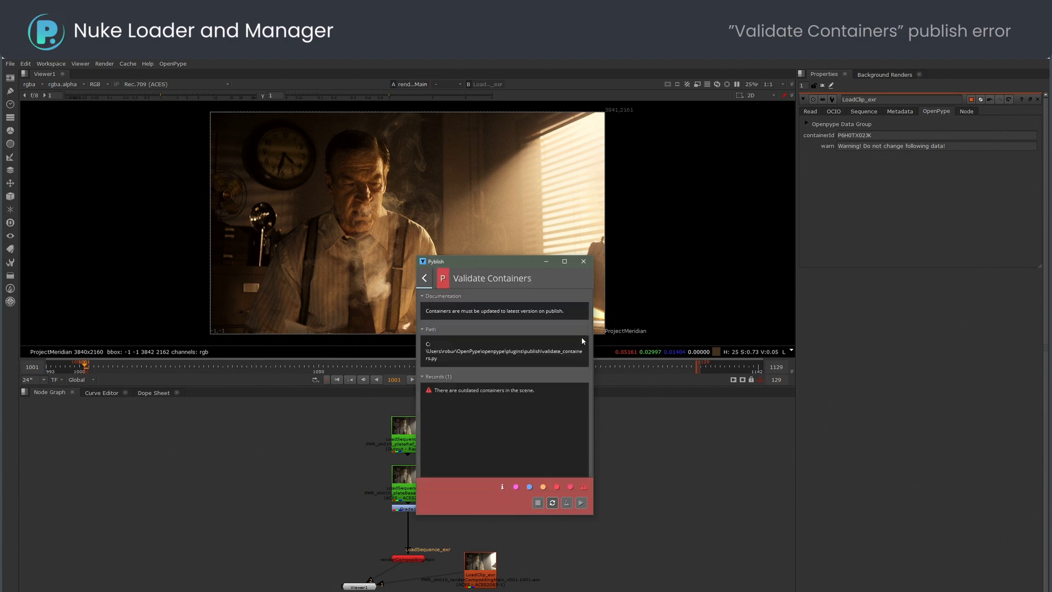
left_click(483, 389)
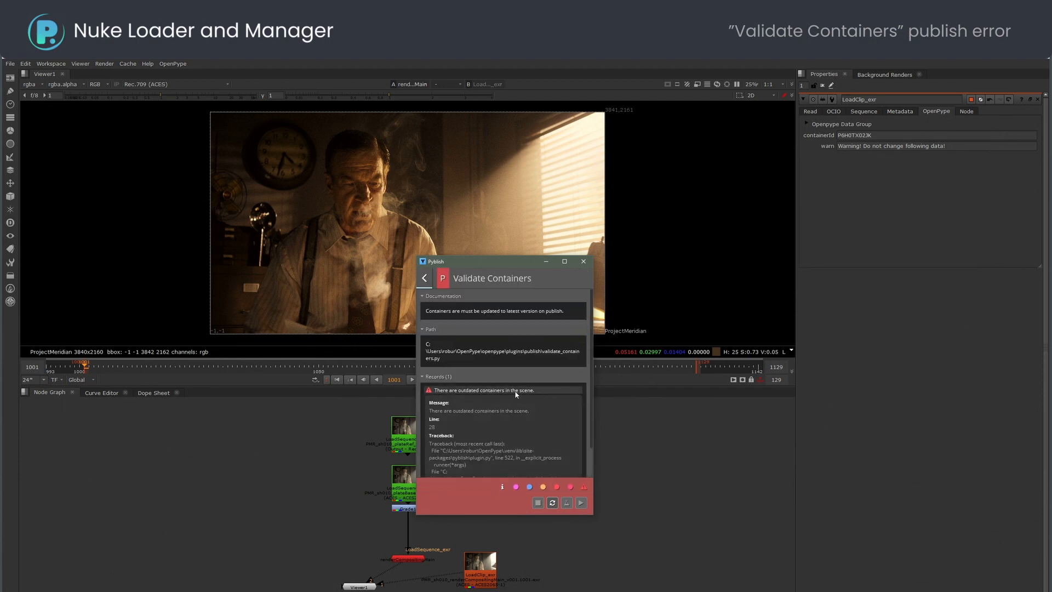
left_click(424, 277)
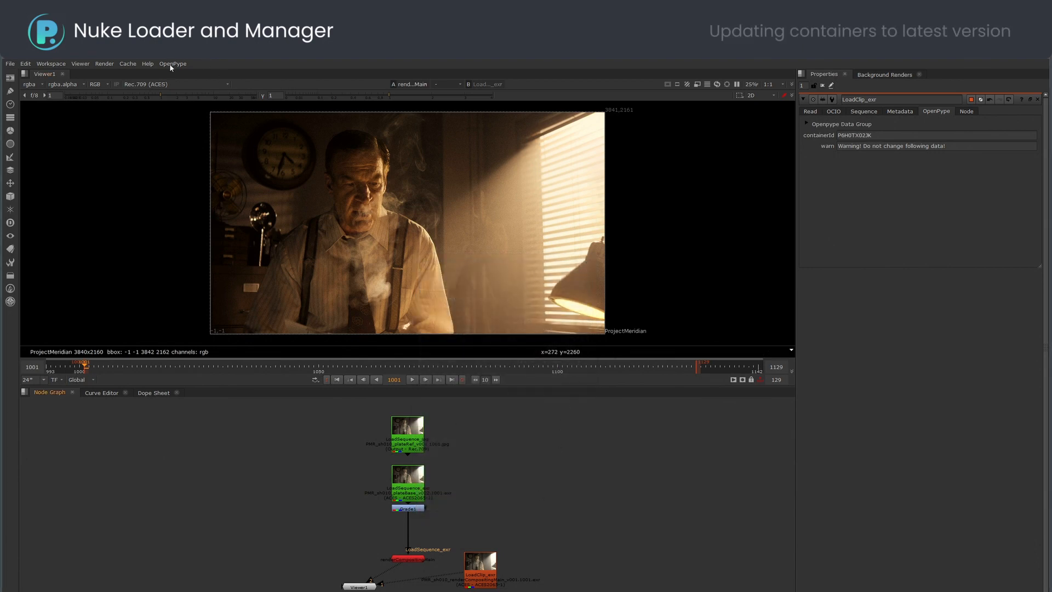
- Update the outdated renderCompositingMain container to latest and rerun the publish
left_click(171, 63)
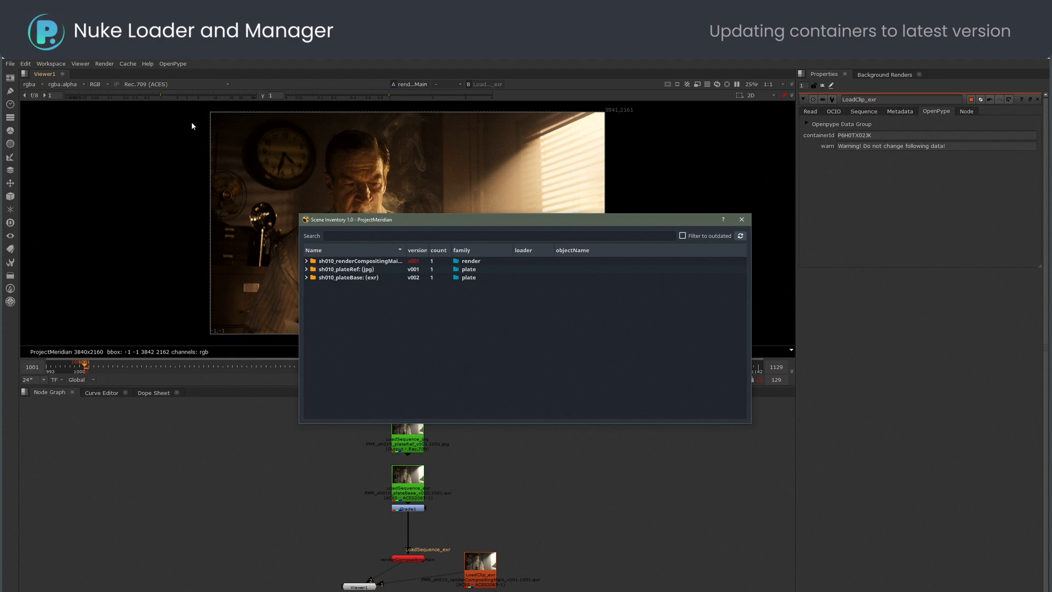
left_click(358, 260)
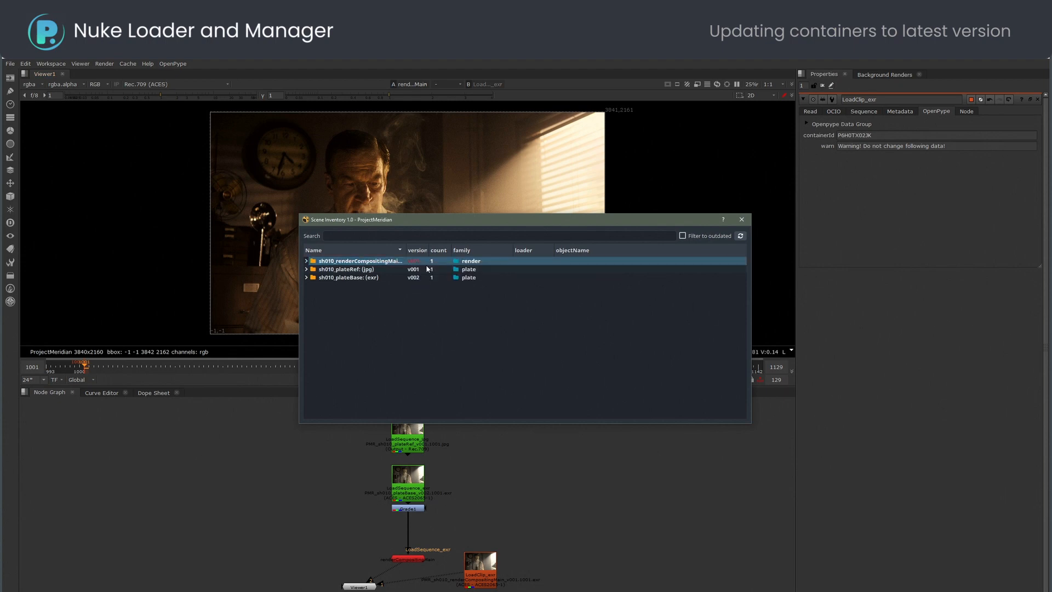
left_click(741, 218)
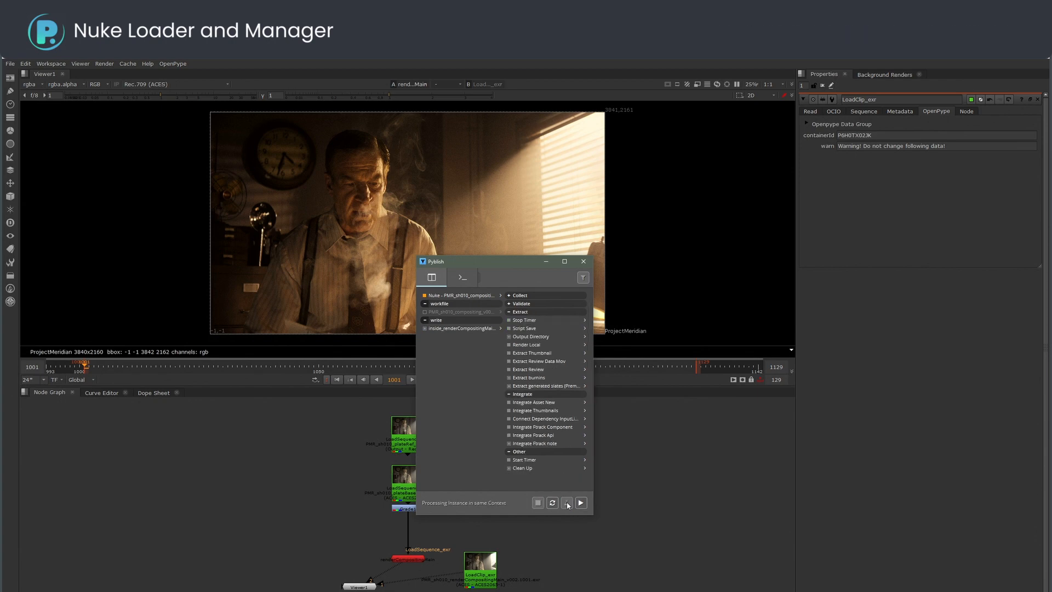
left_click(567, 502)
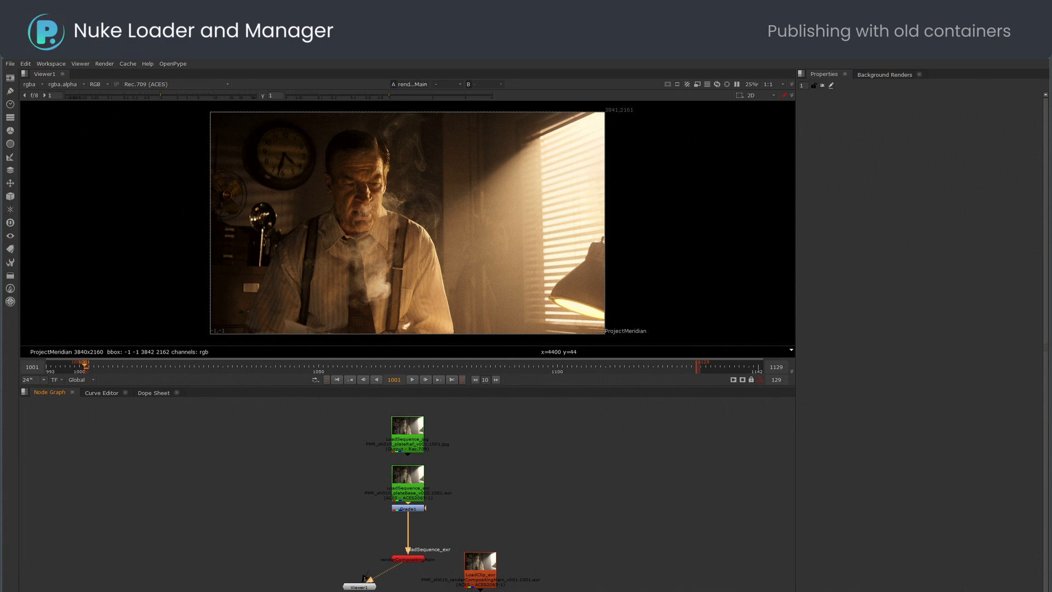
- Publish the script in Pyblish with Validate Containers unchecked
left_click(173, 63)
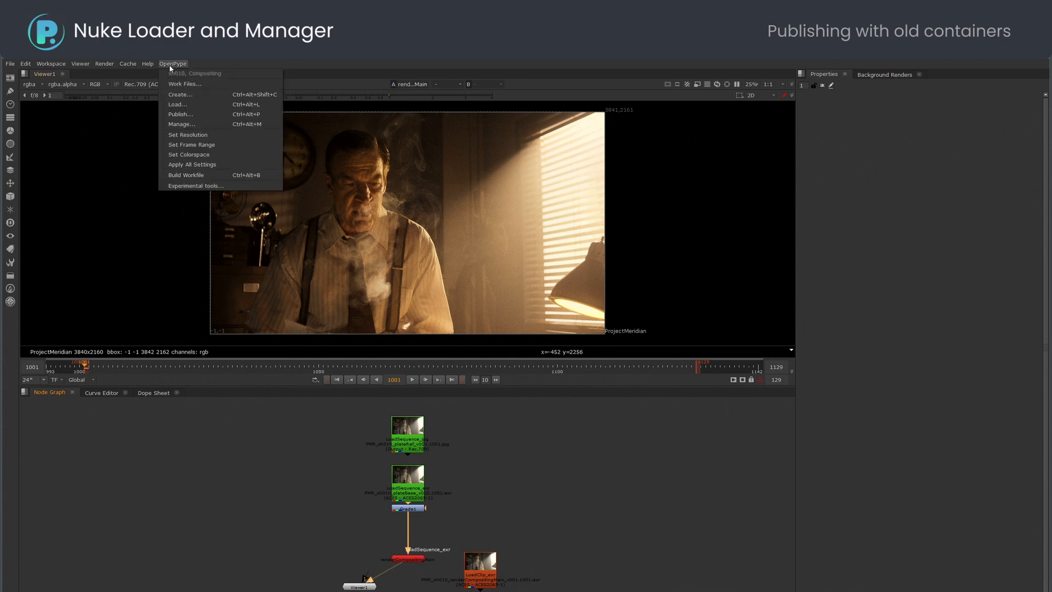
left_click(179, 114)
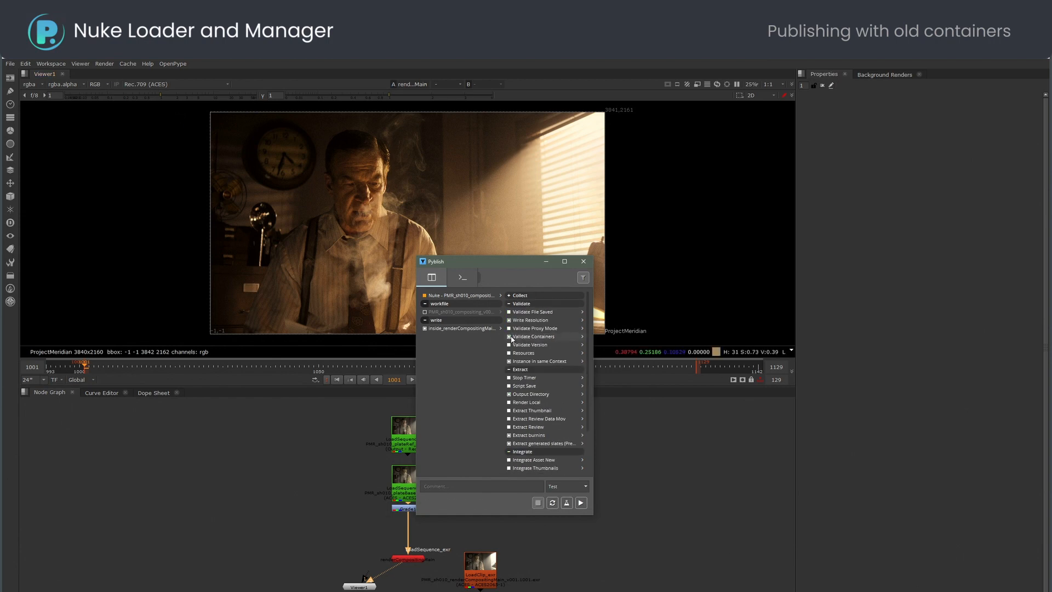
left_click(565, 502)
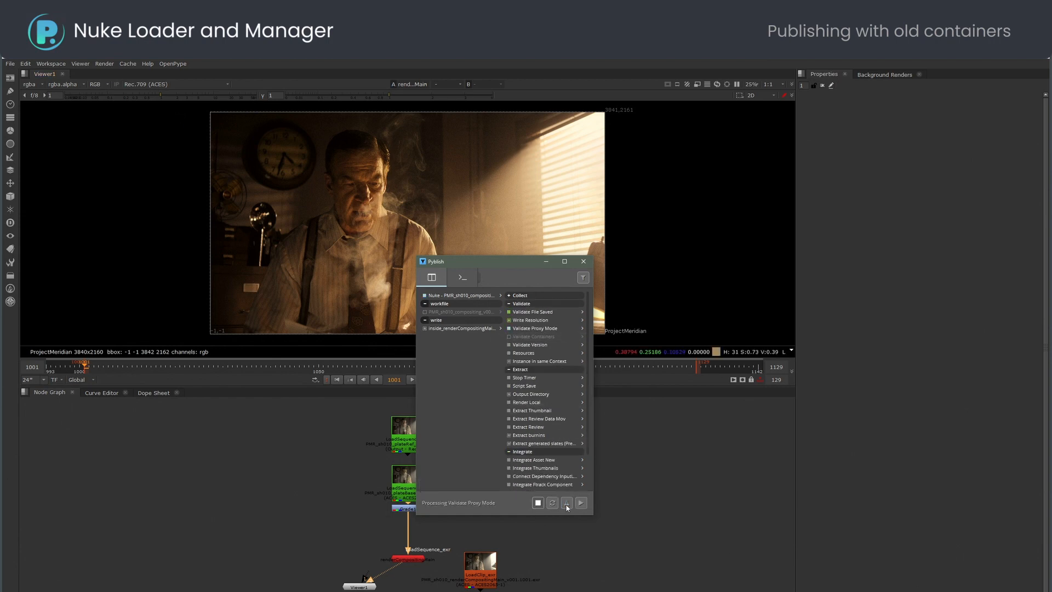
left_click(580, 502)
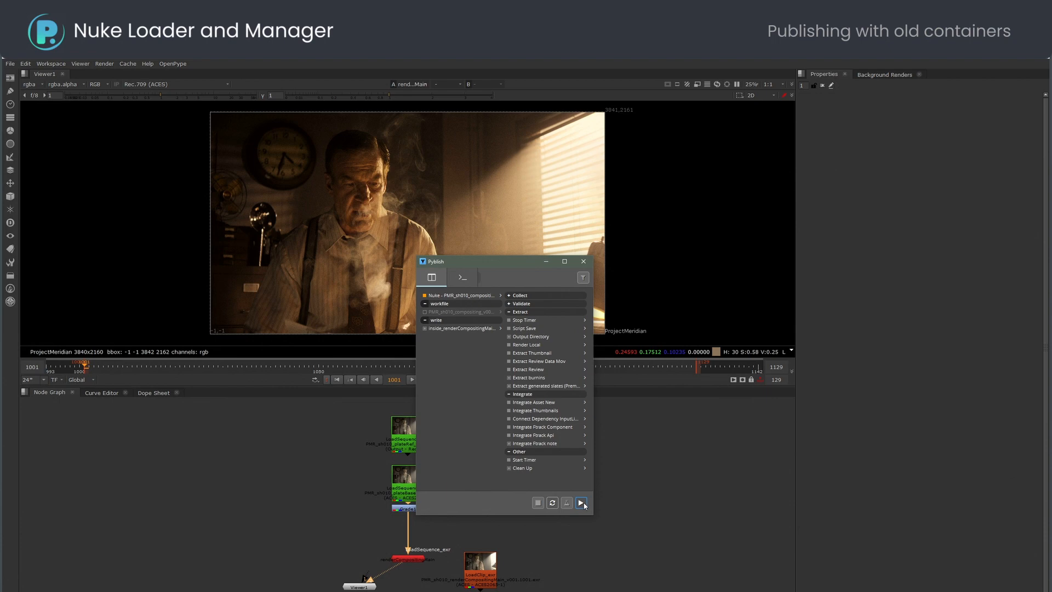
left_click(581, 502)
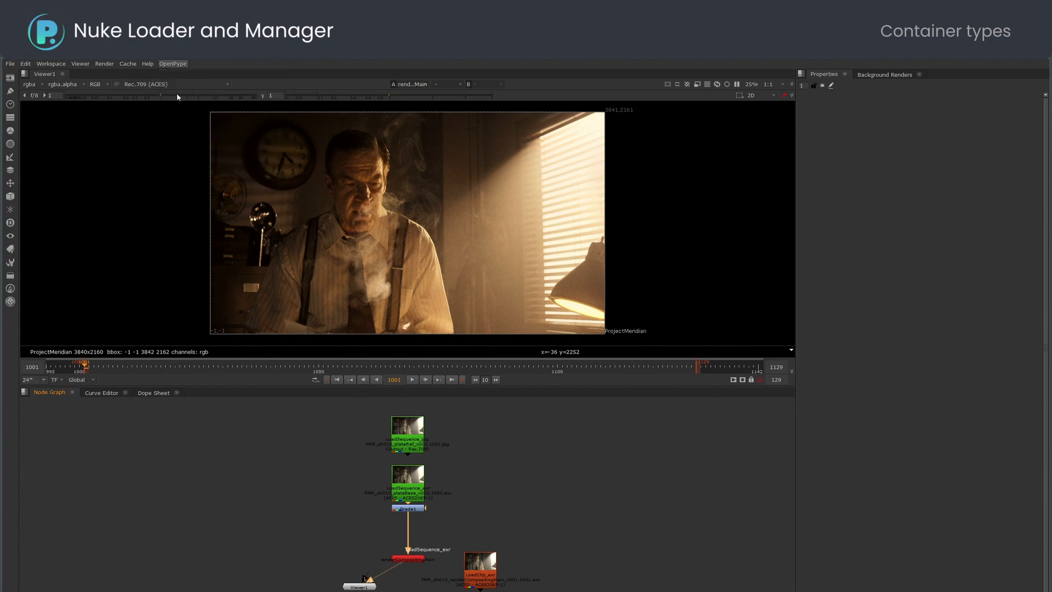
- Open the Instance Creator and browse to the Write Prerender family
left_click(171, 63)
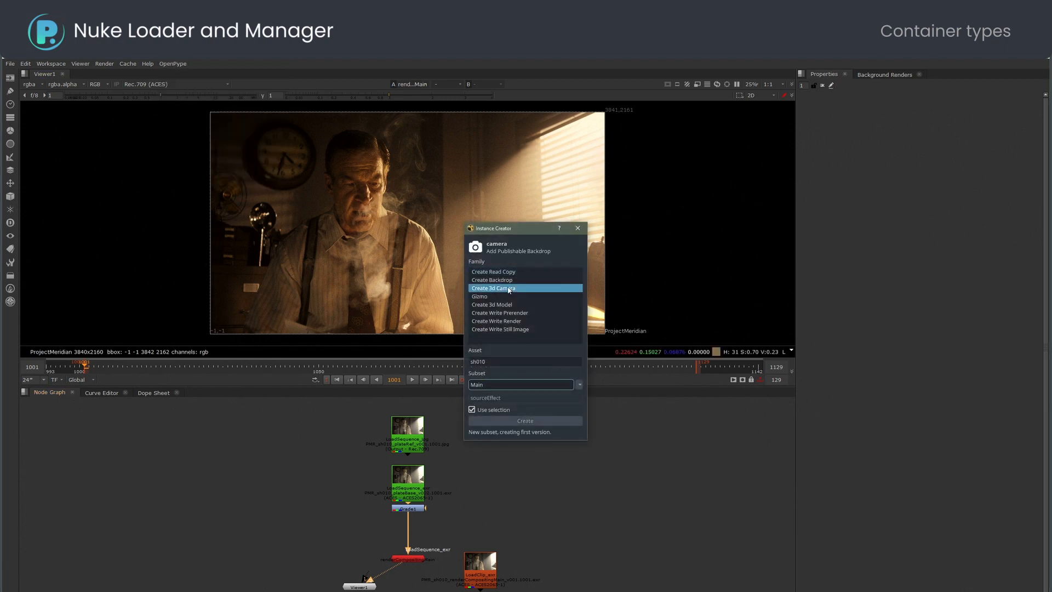
left_click(499, 313)
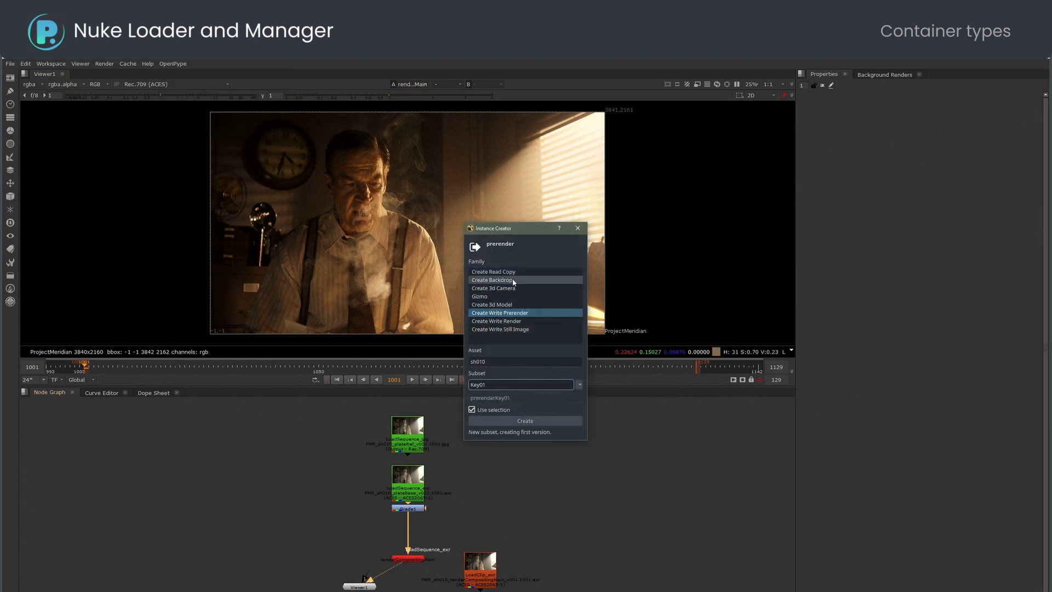